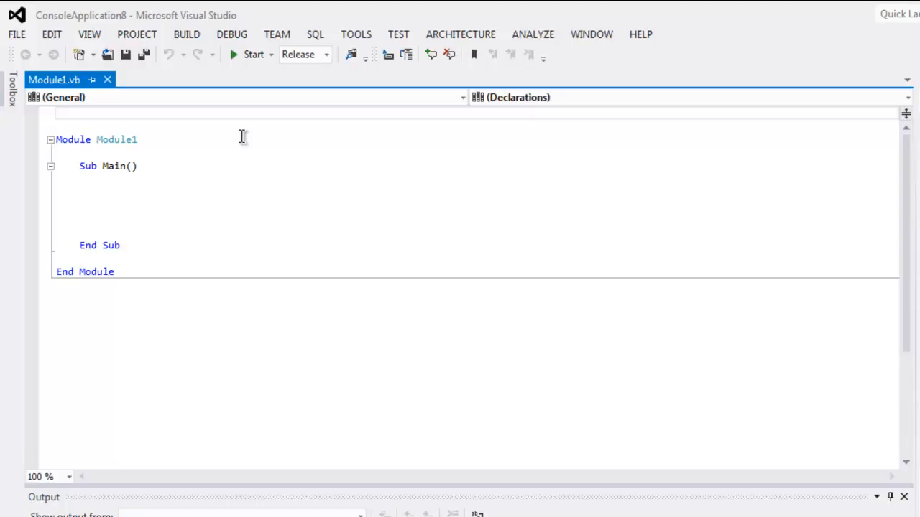
# Add Imports lines for System.Text and OpenQA.Selenium above Module Module1
pyautogui.write('Imp')
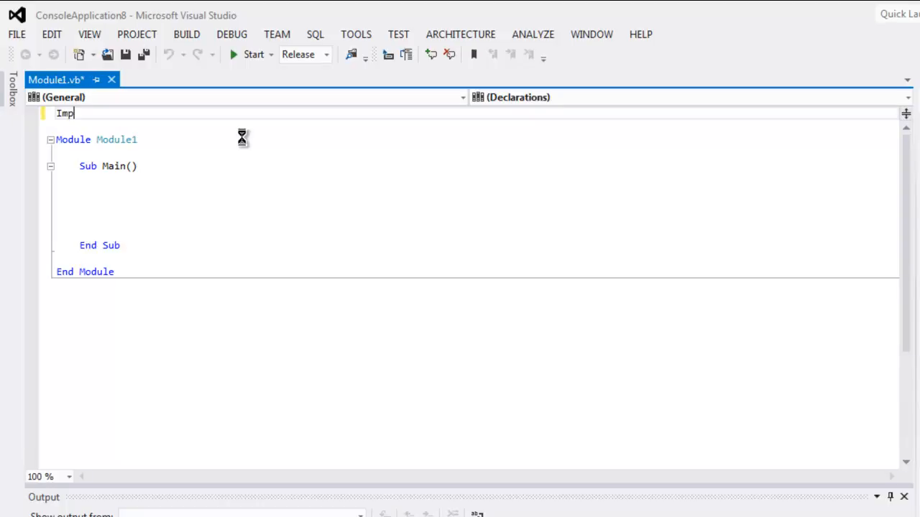
pyautogui.write('orts')
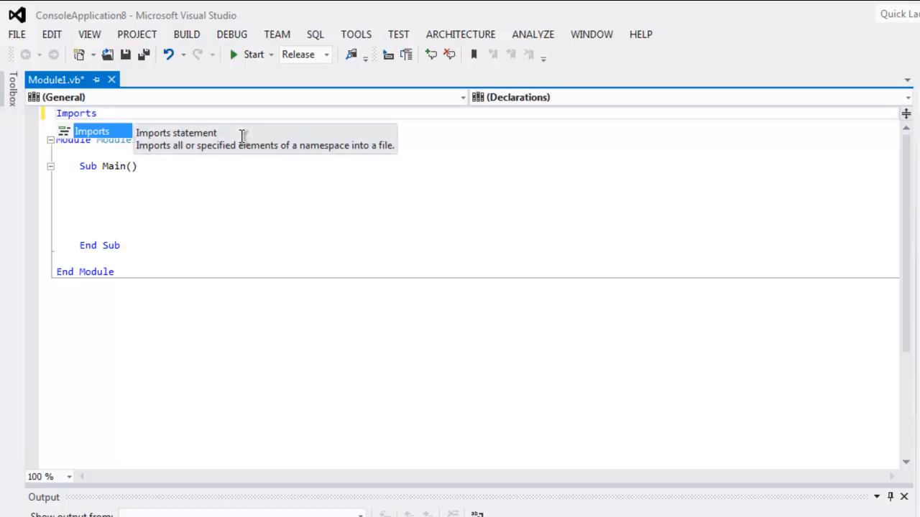
pyautogui.write('System.Text')
pyautogui.write('Imports OpenQA.')
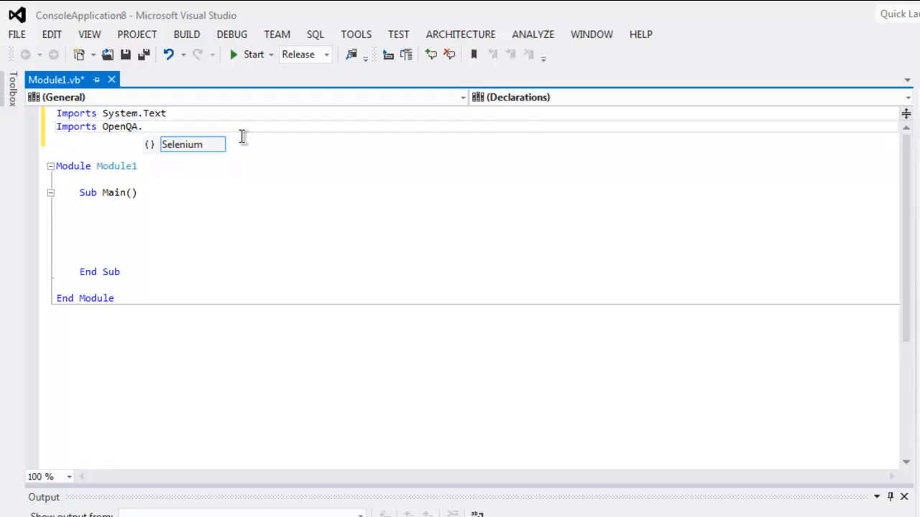
pyautogui.write('sELENI')
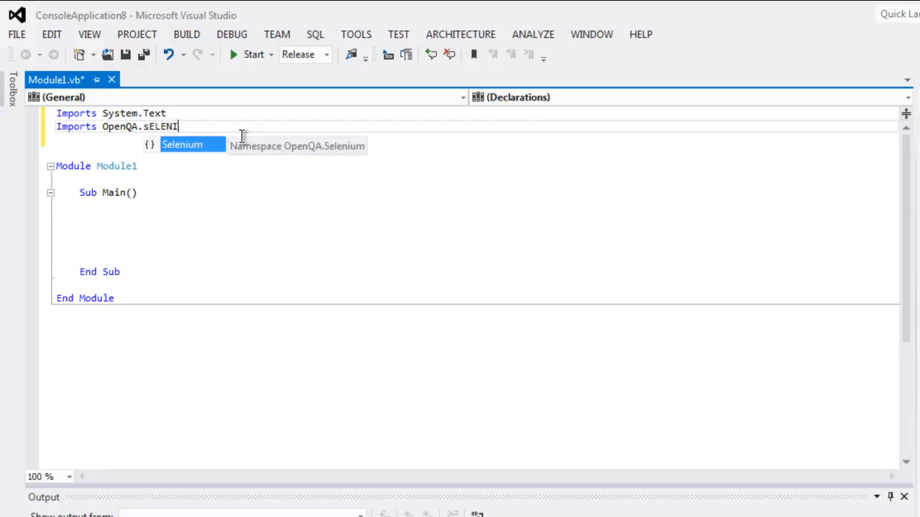
pyautogui.press('BackSpace')
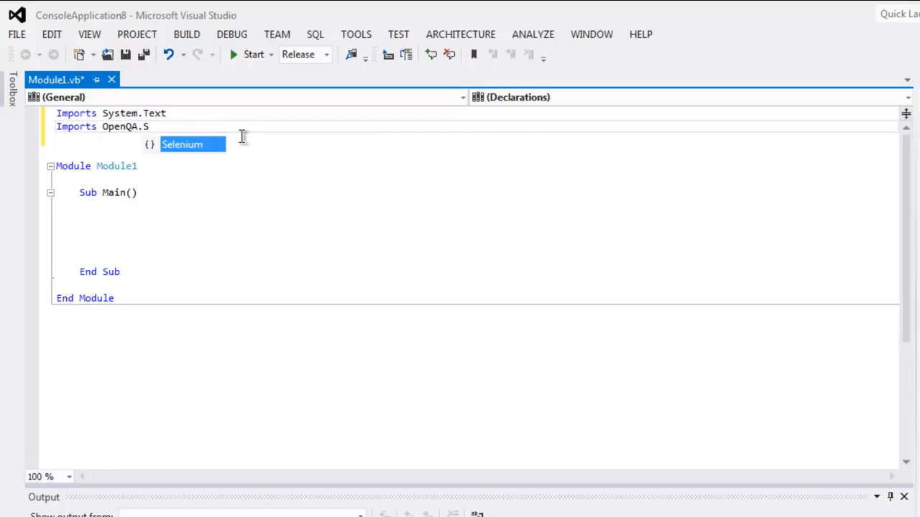
pyautogui.press('Tab')
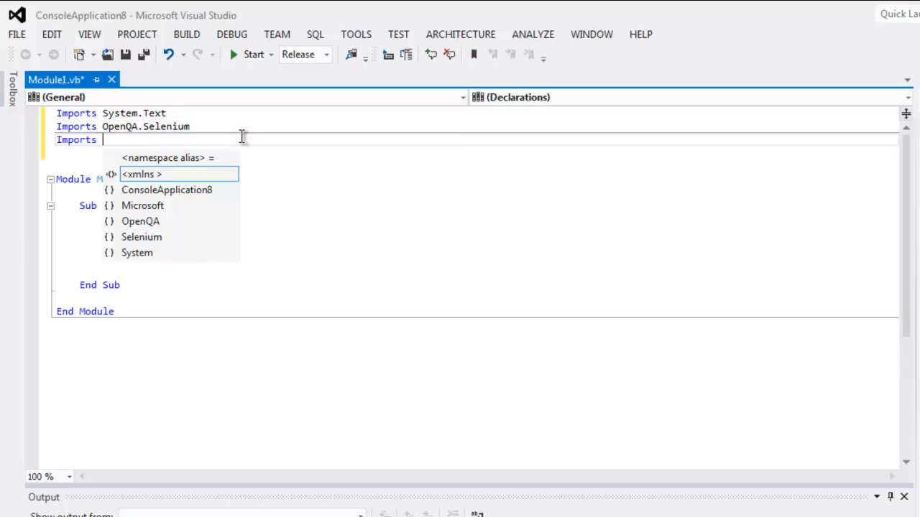
pyautogui.write('OpenQA.Selenium.Chrome')
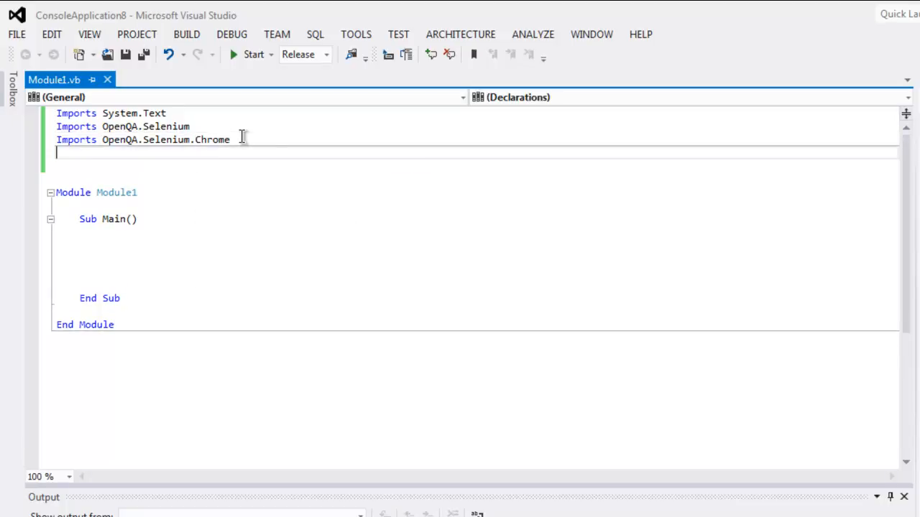
# Add Imports lines for OpenQA.Selenium.Chrome and OpenQA.Selenium.Support.UI
pyautogui.write('Imports')
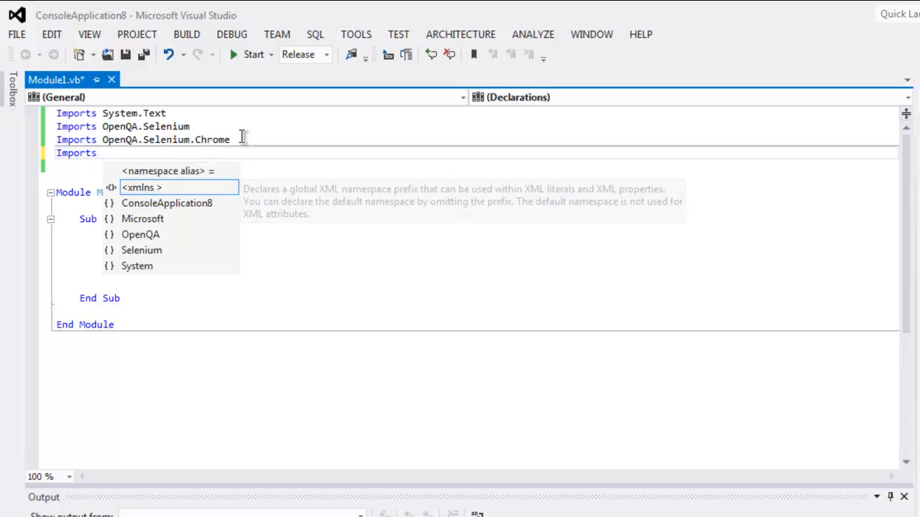
pyautogui.write('OpenQA')
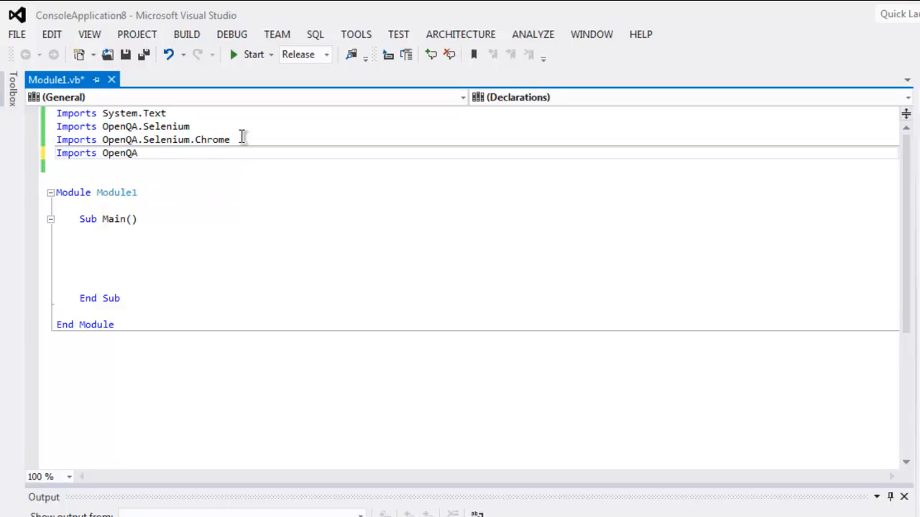
pyautogui.write('.Se')
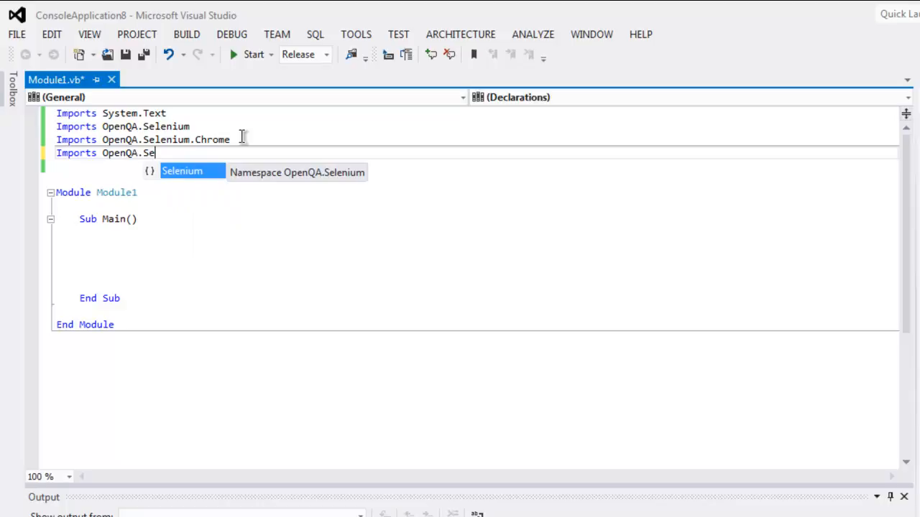
pyautogui.write('.')
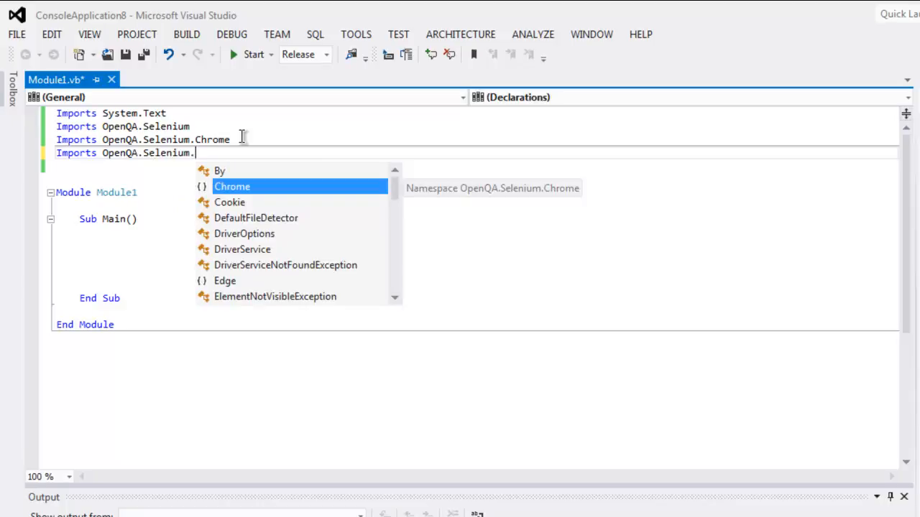
pyautogui.write('Su')
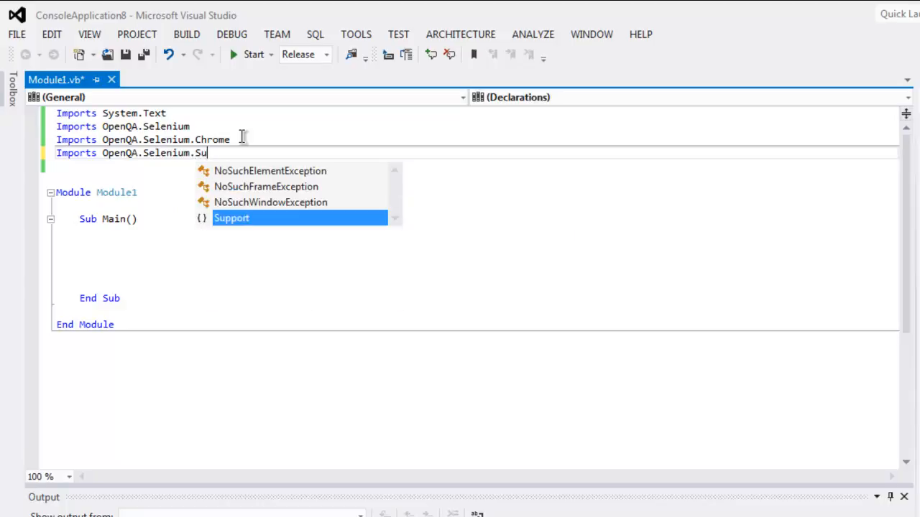
pyautogui.write('pport.UI')
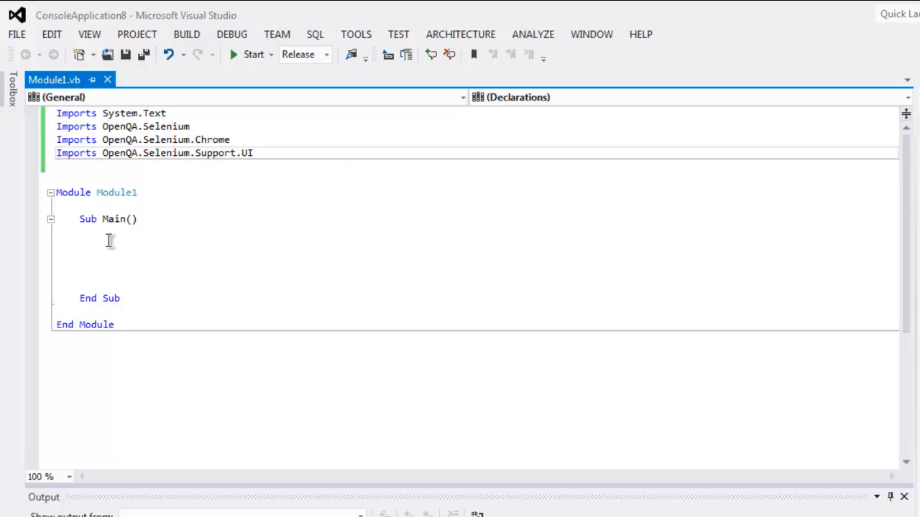
# In Sub Main, declare driver As IWebDriver and assign it a New ChromeDriver
pyautogui.click(104, 243)
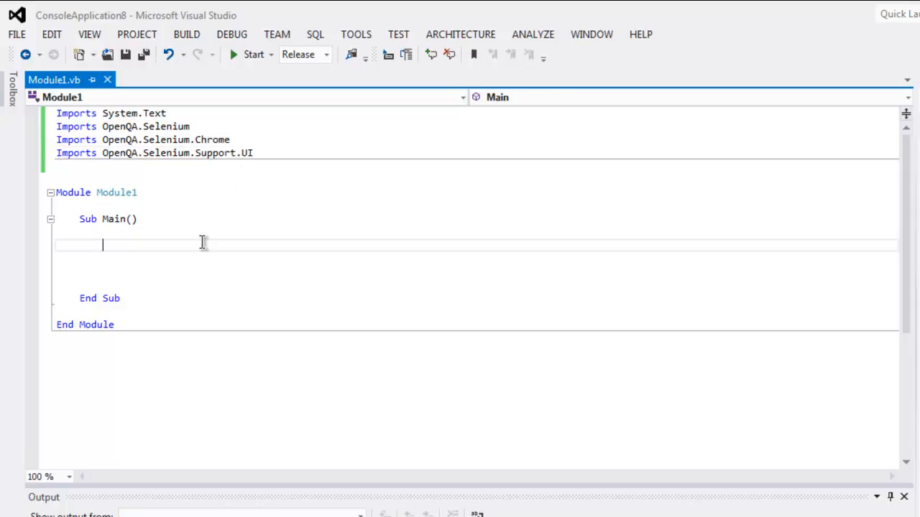
pyautogui.write('dim')
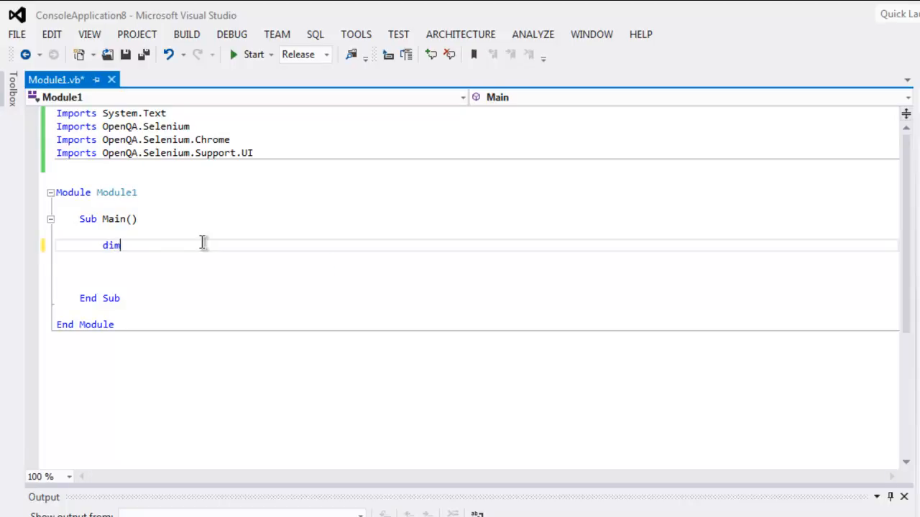
pyautogui.write('d')
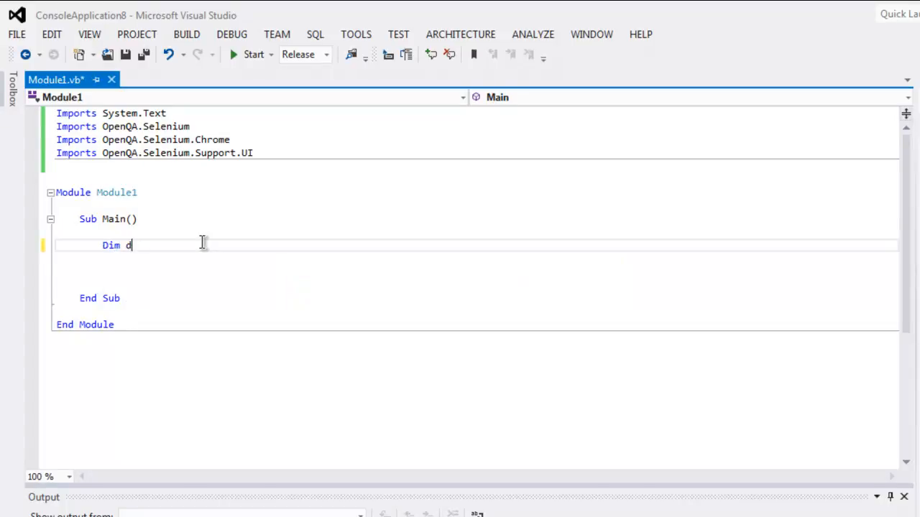
pyautogui.write('river as')
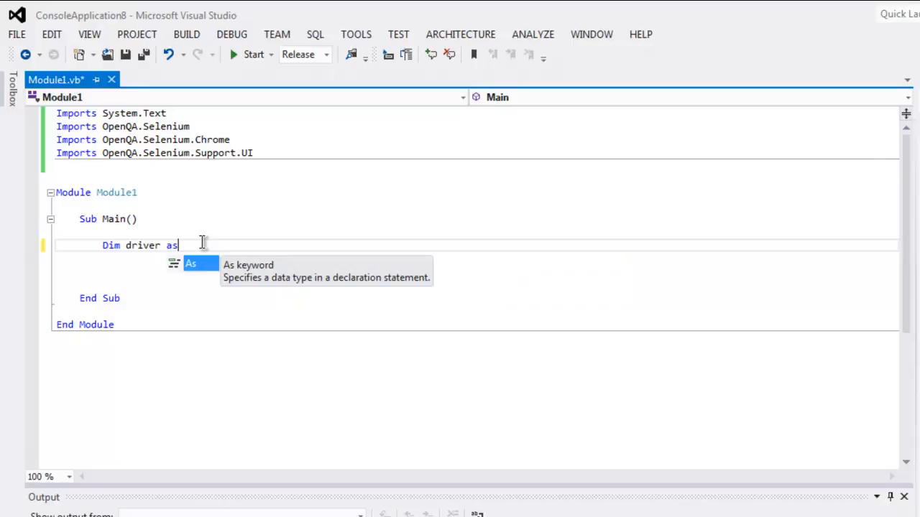
pyautogui.write('i')
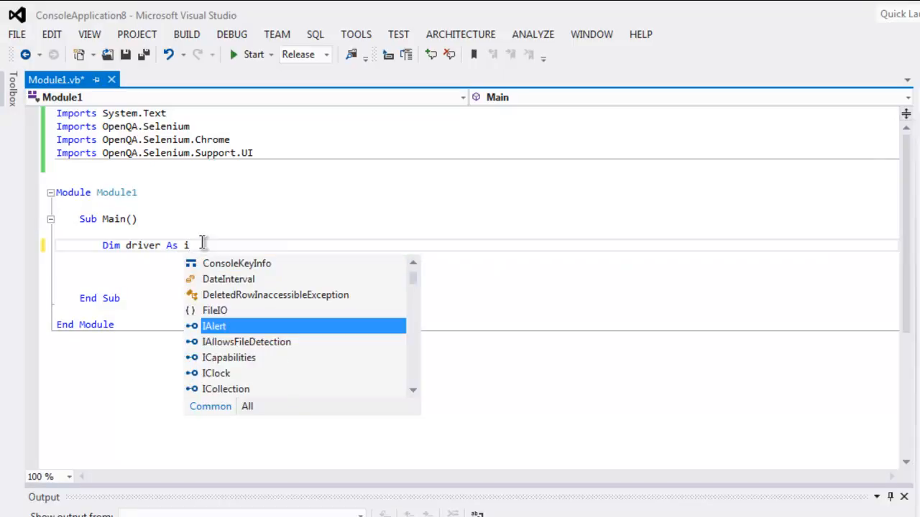
pyautogui.write('w')
pyautogui.write('DRI')
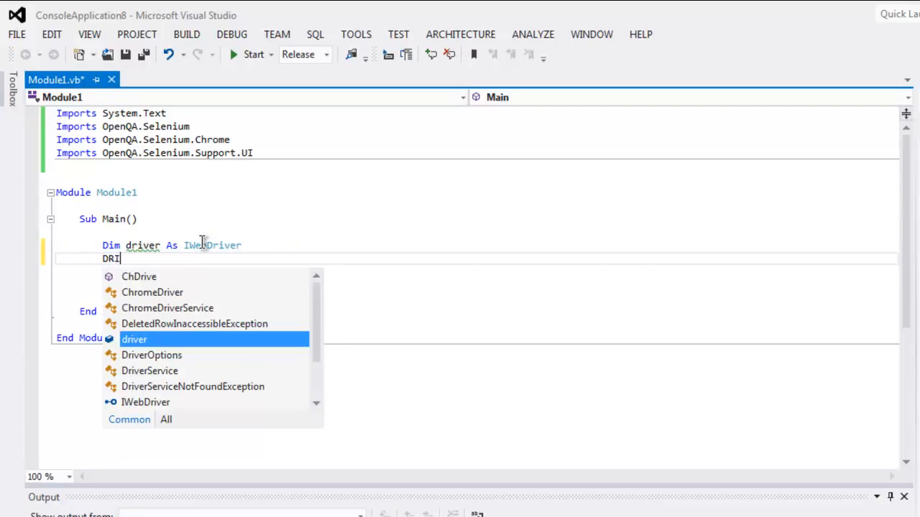
pyautogui.write('driver =')
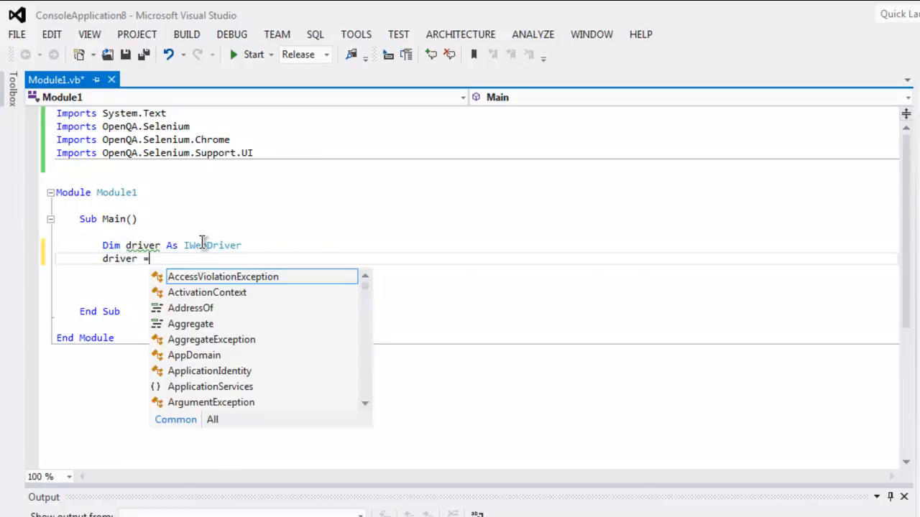
pyautogui.write('New ChromeDriver')
pyautogui.click(476, 272)
pyautogui.write('driver.')
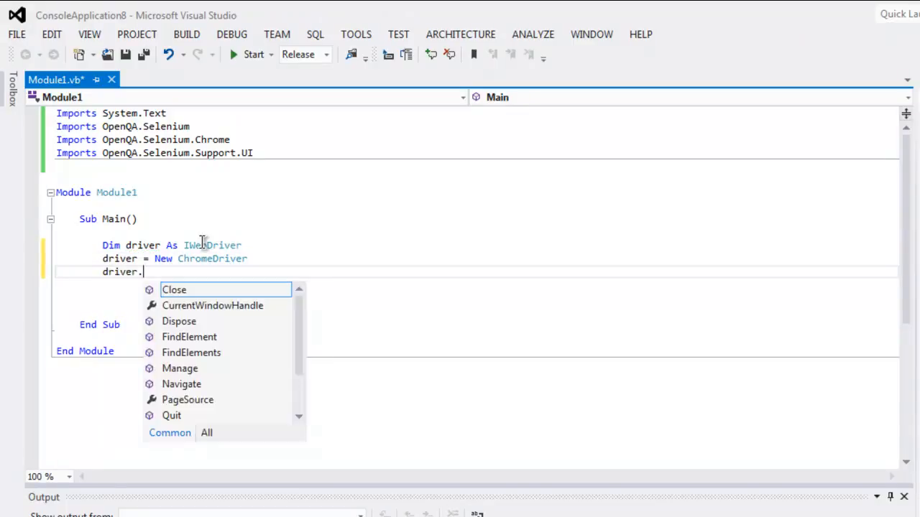
pyautogui.write('Navigate')
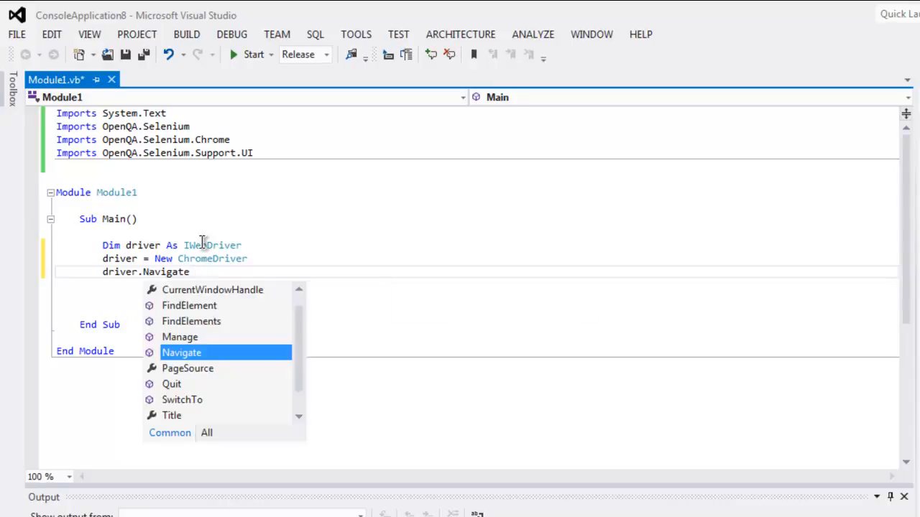
pyautogui.write('().GoToUrl')
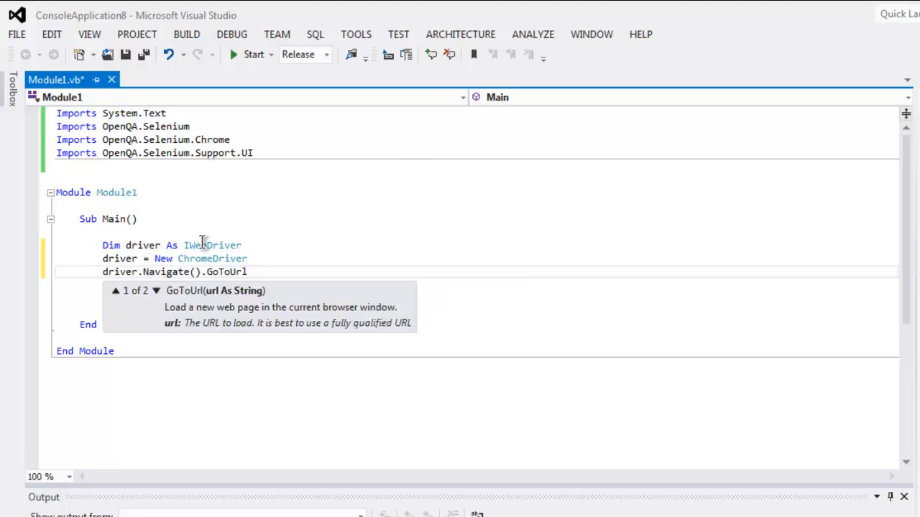
pyautogui.write('(')
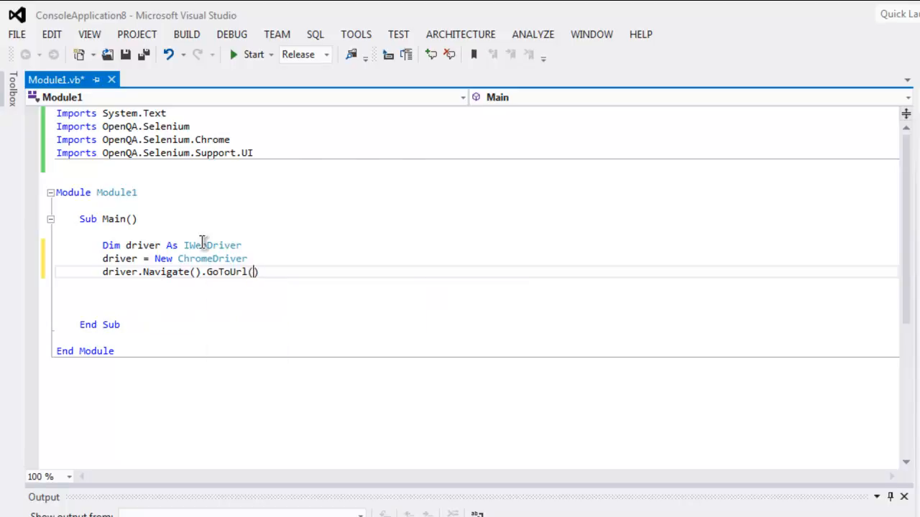
pyautogui.write('""')
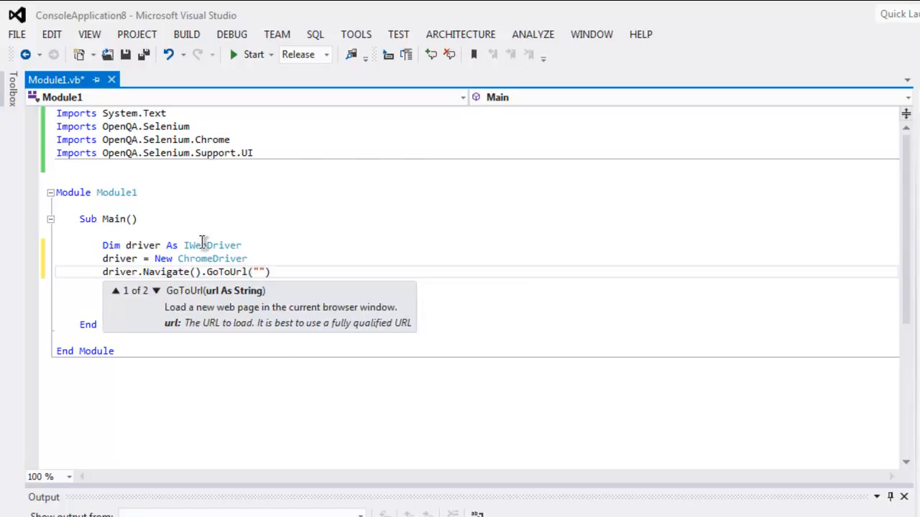
pyautogui.write('http://')
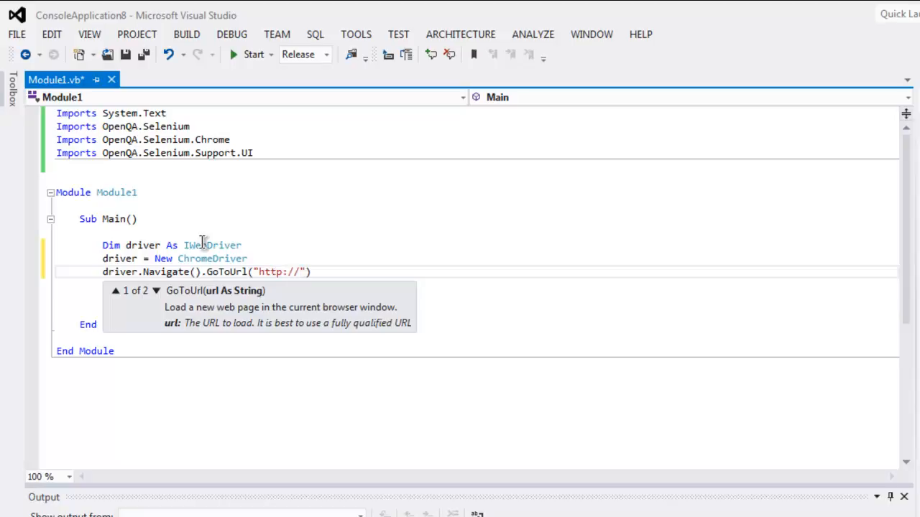
pyautogui.write('g')
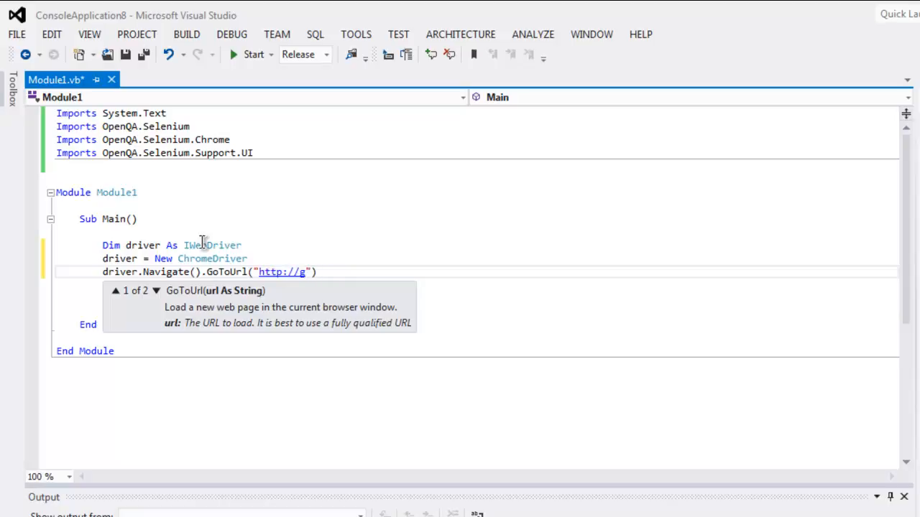
pyautogui.write('en.wiki')
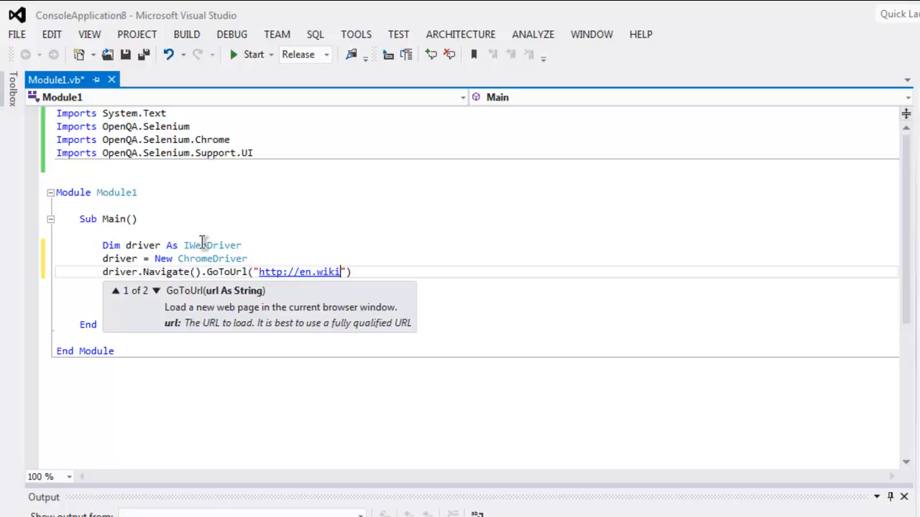
pyautogui.write('pedia.org')
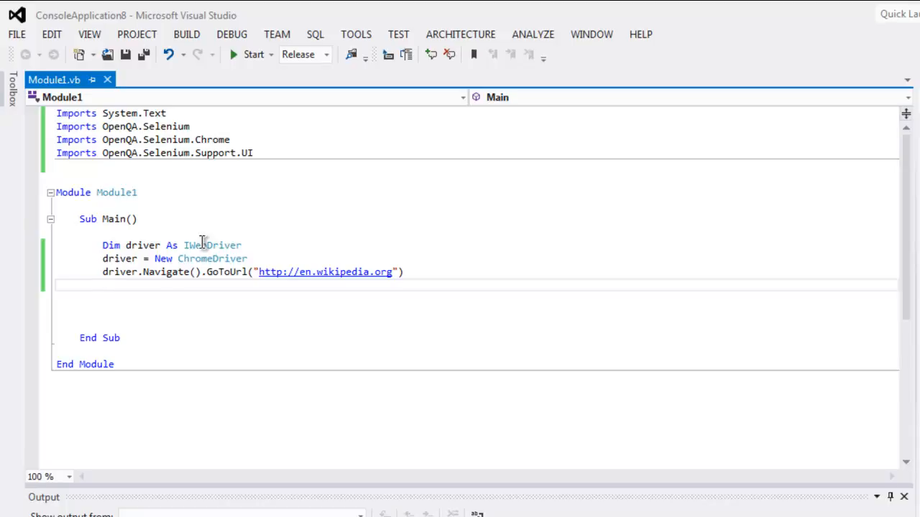
# Declare element As IWebElement = driver.FindElement(By.TagName("body"))
pyautogui.write('Dim')
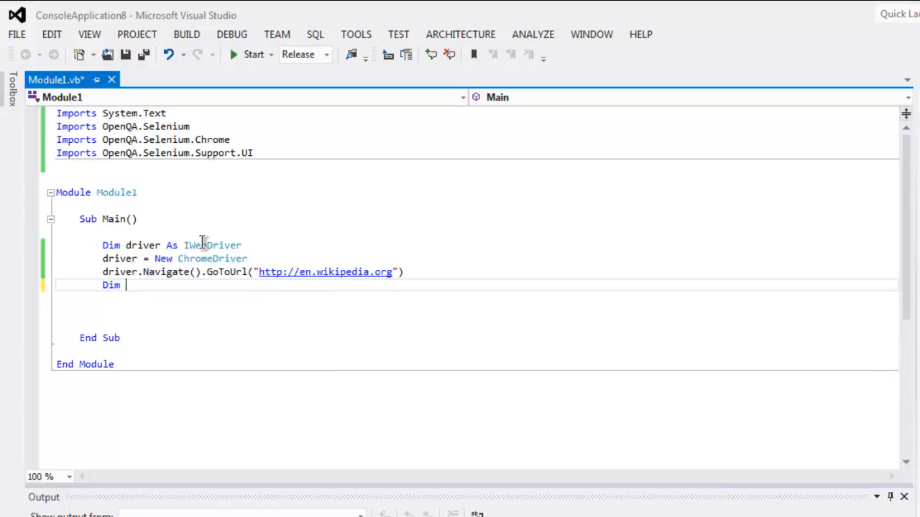
pyautogui.write('element As')
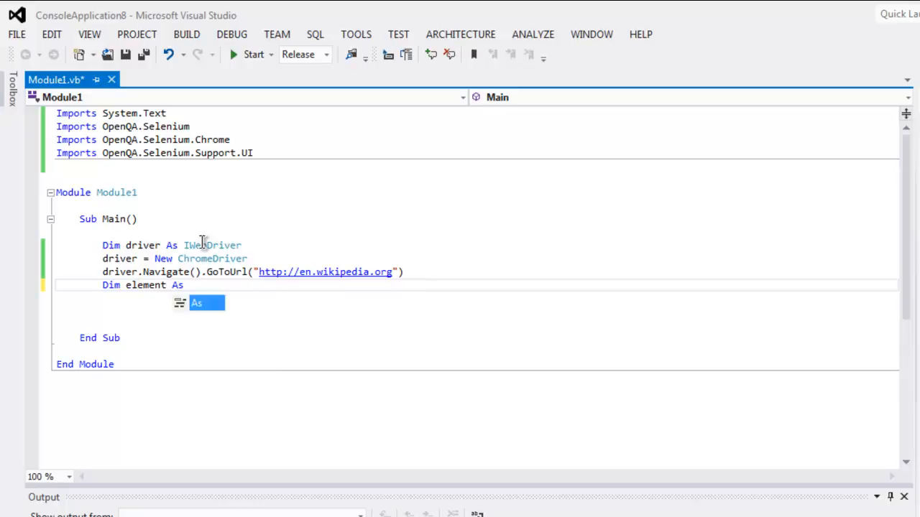
pyautogui.write('IWebElement')
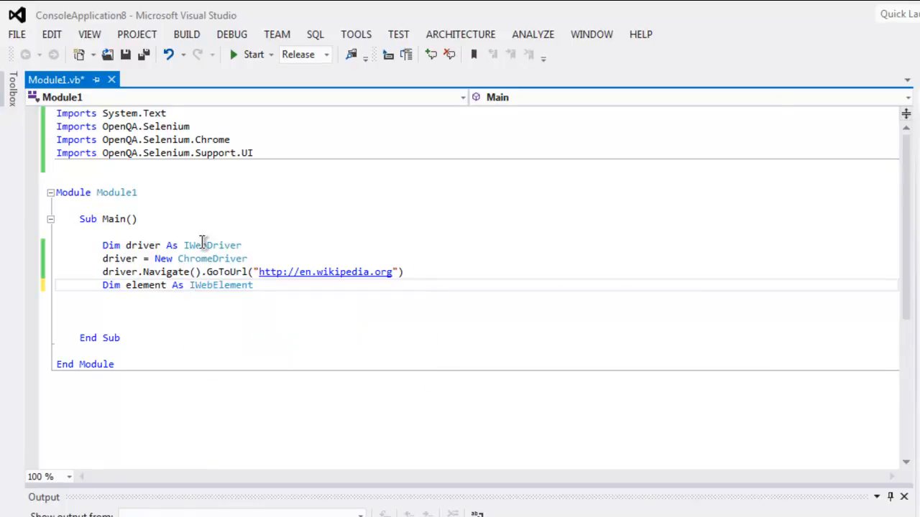
pyautogui.write('= drver.')
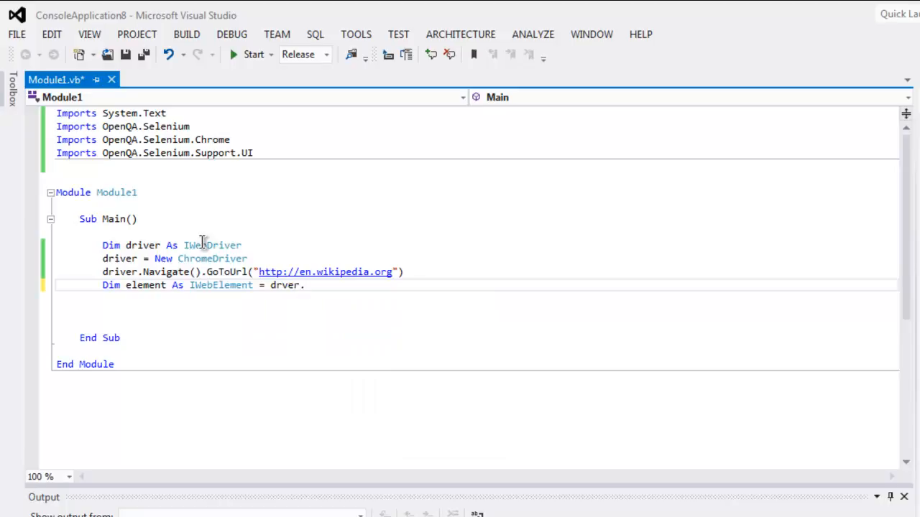
pyautogui.write('.')
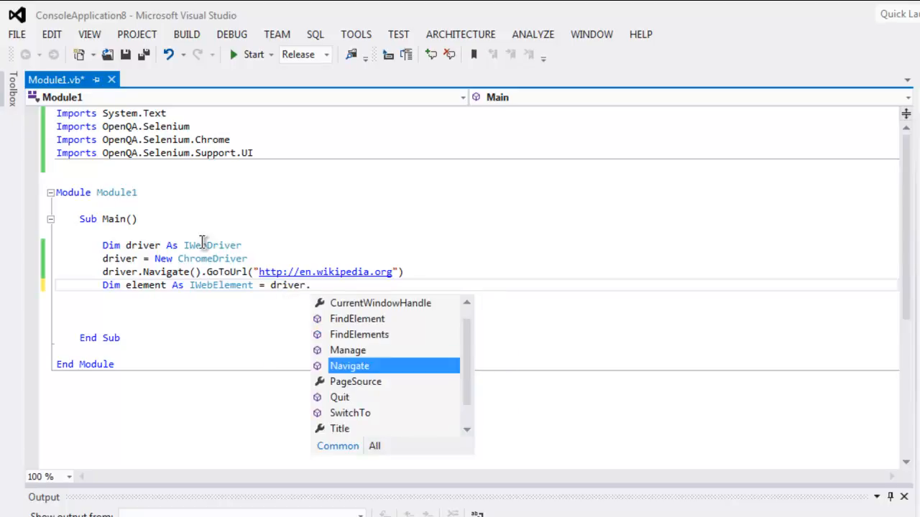
pyautogui.write('FindElement(')
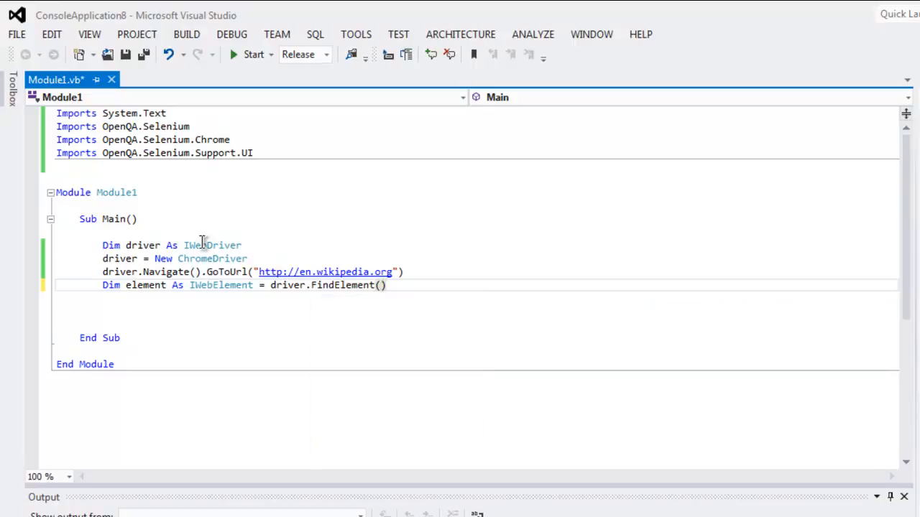
pyautogui.write('B')
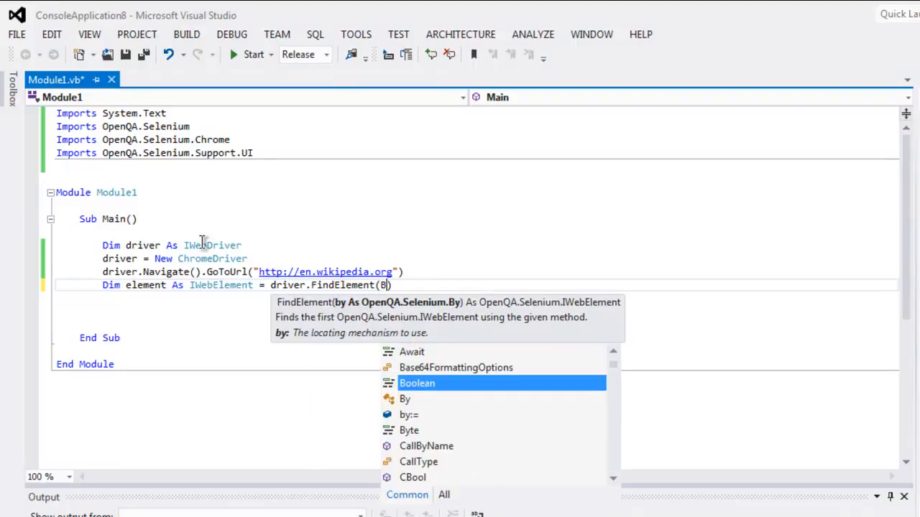
pyautogui.write('By.T')
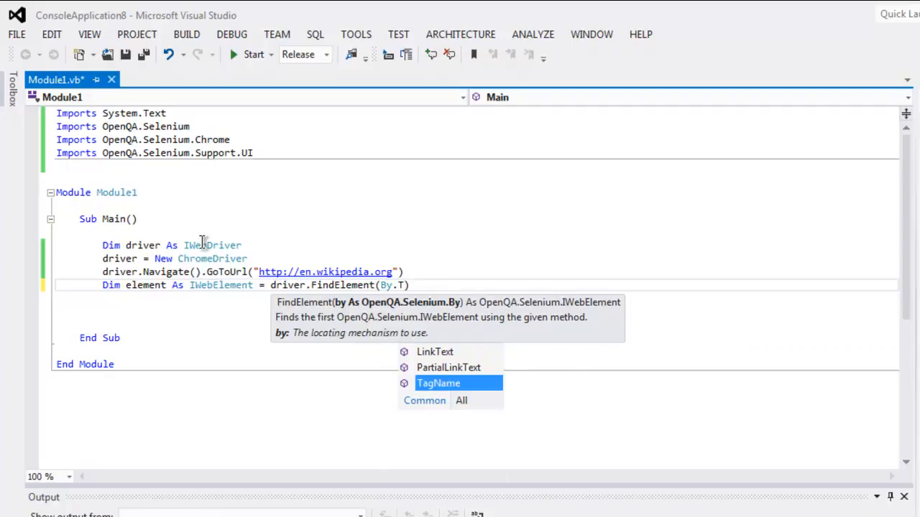
pyautogui.write('TagName(')
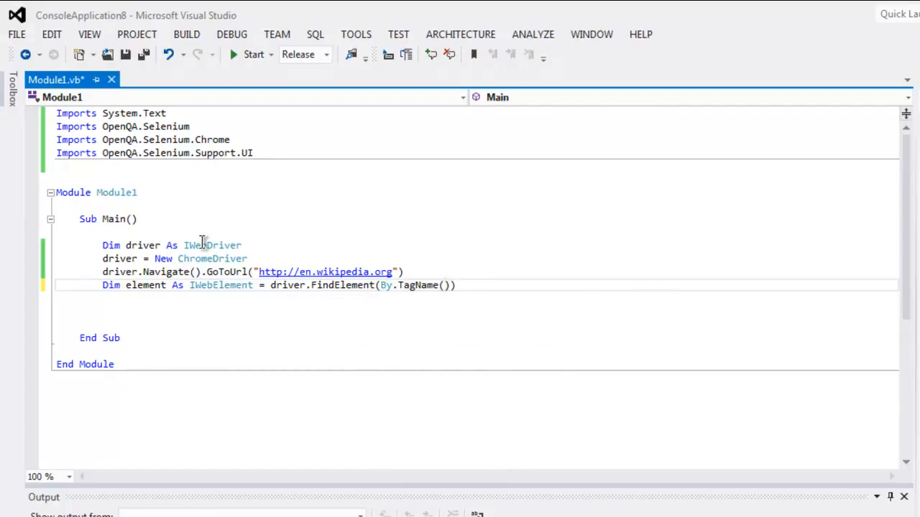
pyautogui.write('body"')
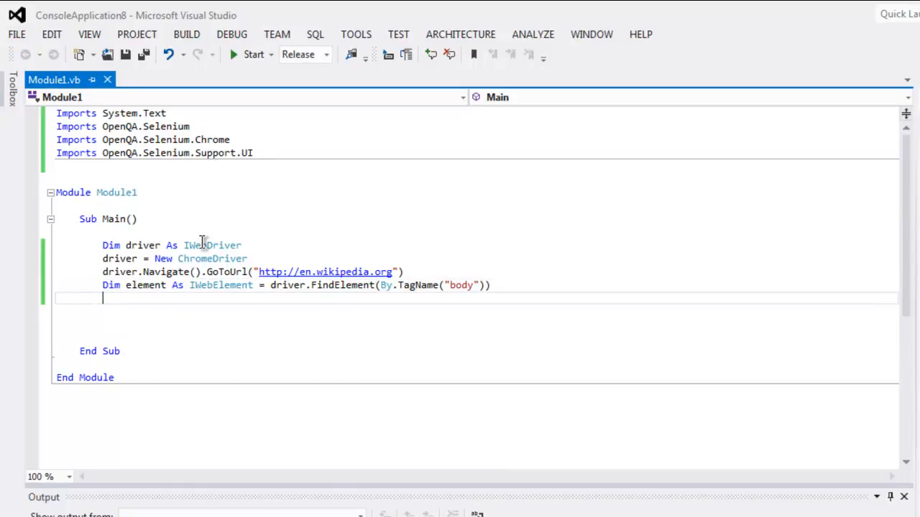
# Add System.Threading.Thread.Sleep(5000) to pause for five seconds
pyautogui.write('System.Threading')
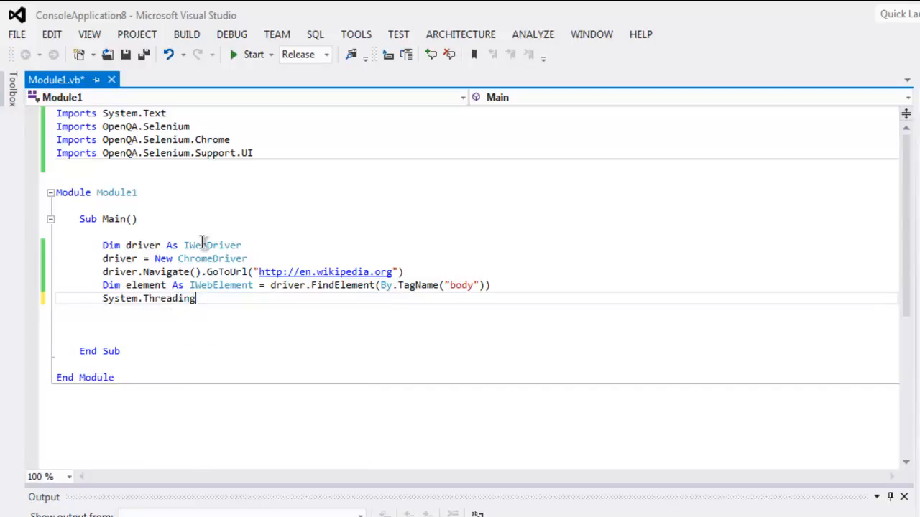
pyautogui.write('.Thread.Sle')
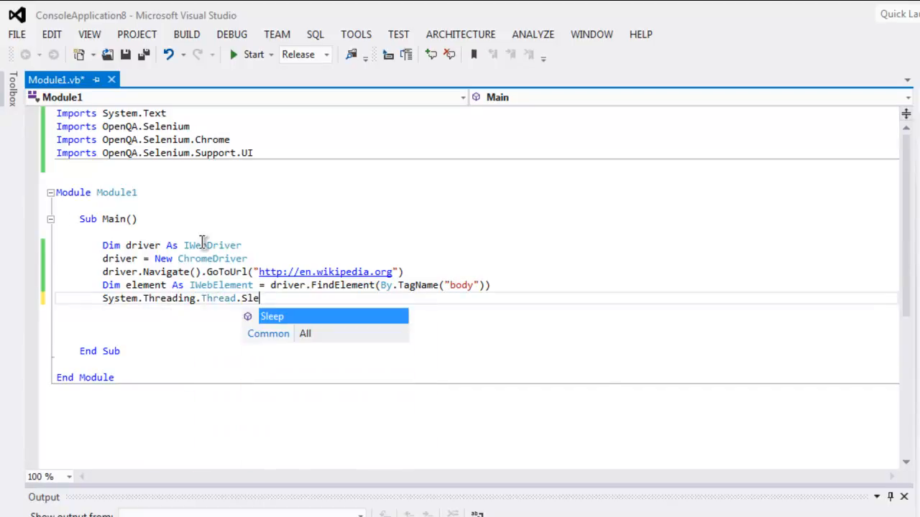
pyautogui.write('ep(5000')
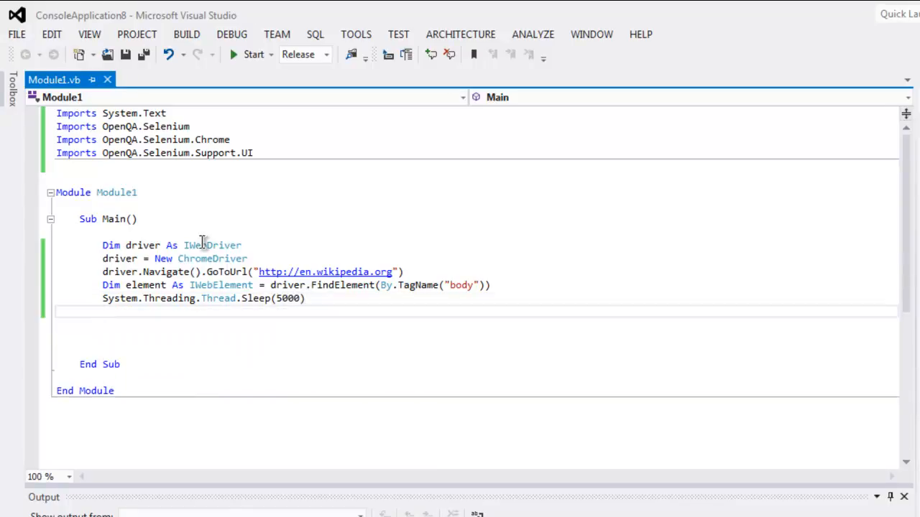
# Write element.SendKeys(OpenQA.Selenium.Keys.End) to send End to the page body
pyautogui.write('element.')
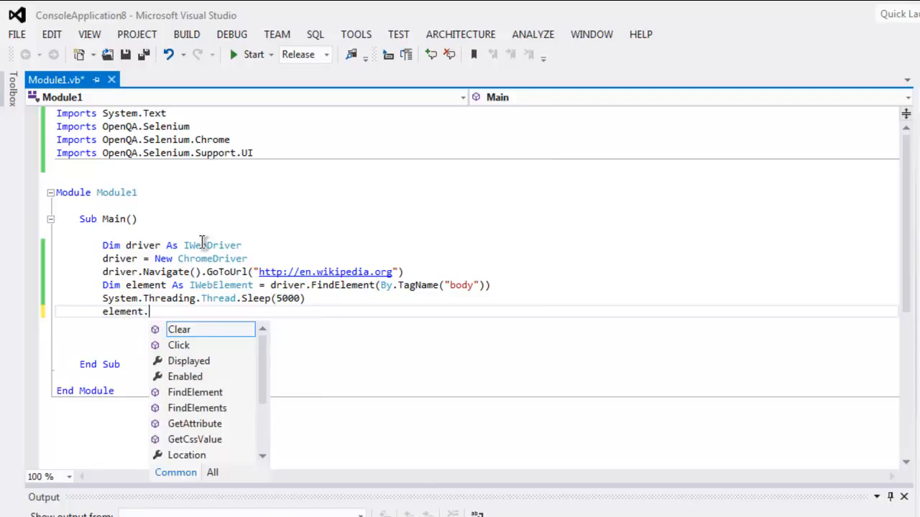
pyautogui.write('SendKeys(')
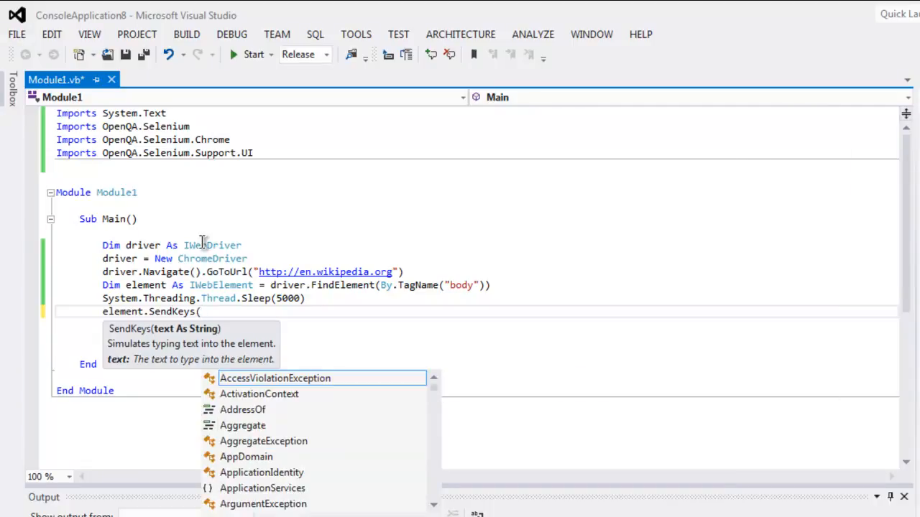
pyautogui.write('i')
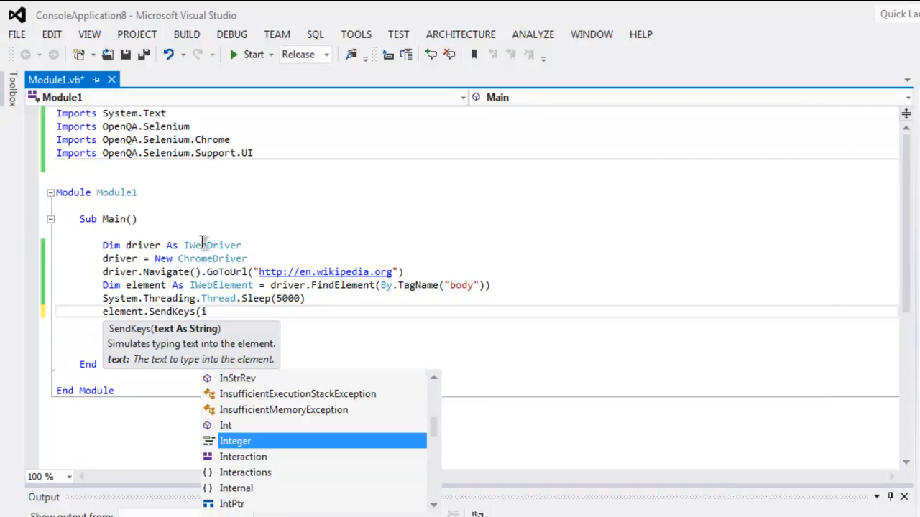
pyautogui.write('OpenQA')
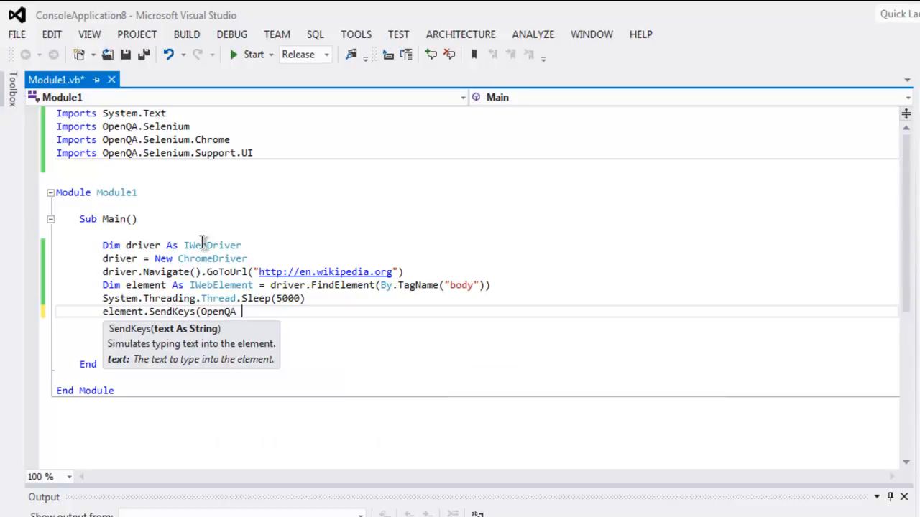
pyautogui.write('.S')
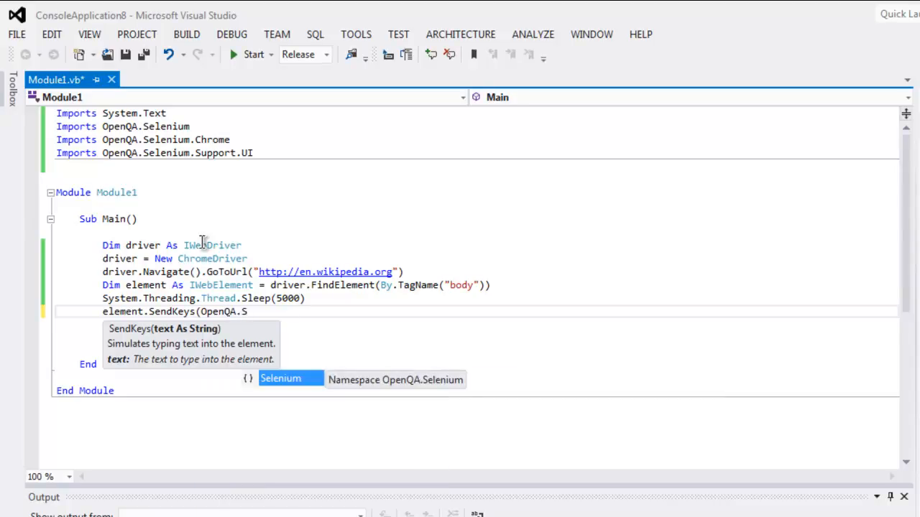
pyautogui.write('.')
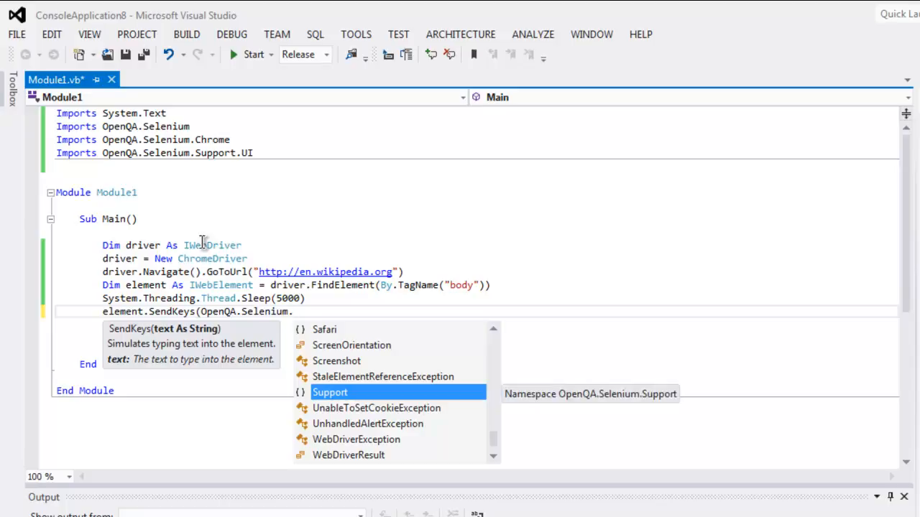
pyautogui.write('Keys.')
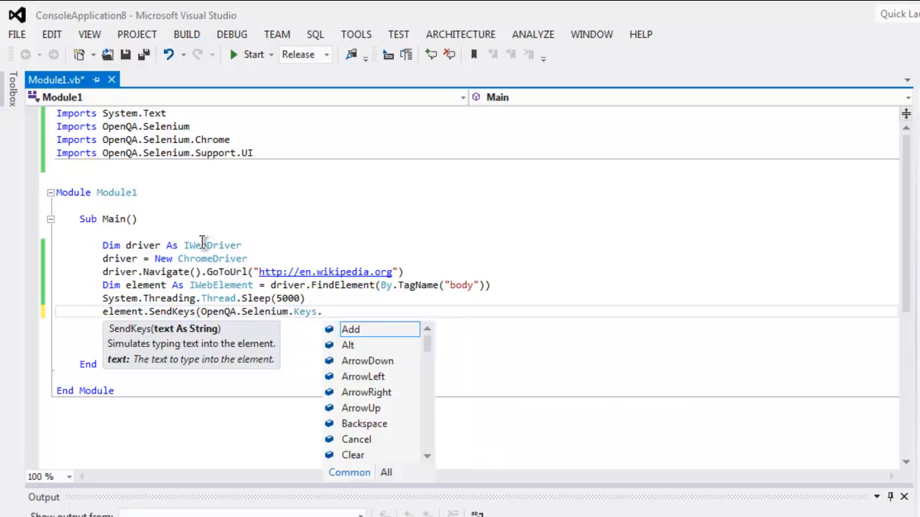
pyautogui.write('End')
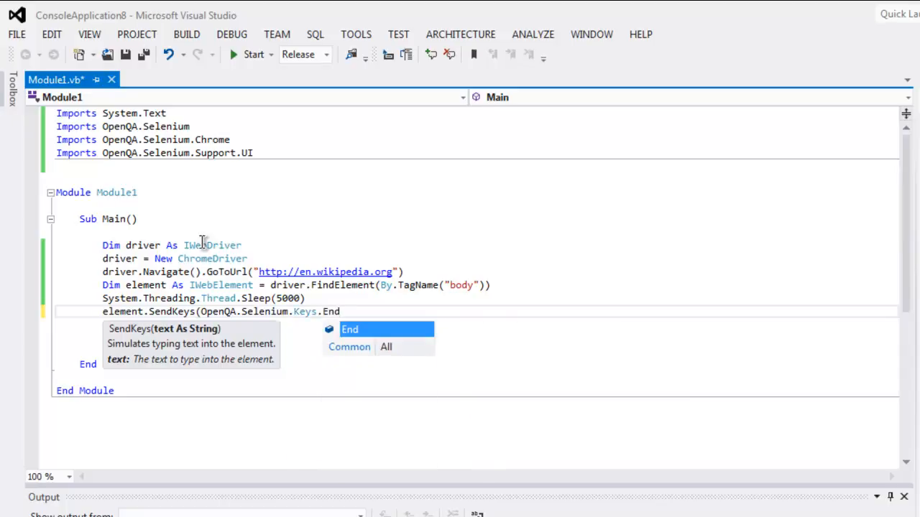
pyautogui.write(')')
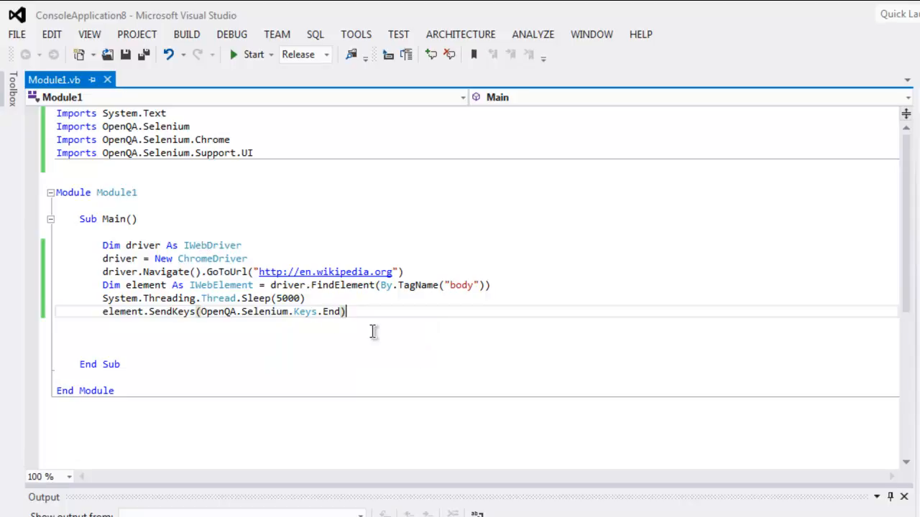
pyautogui.moveTo(427, 355)
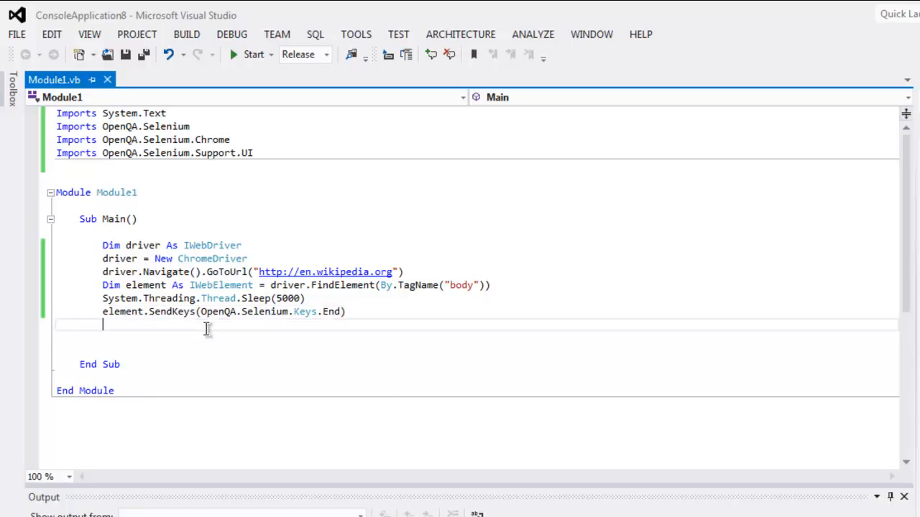
# Add Console.Read() and start running the program from the toolbar
pyautogui.write('Console.')
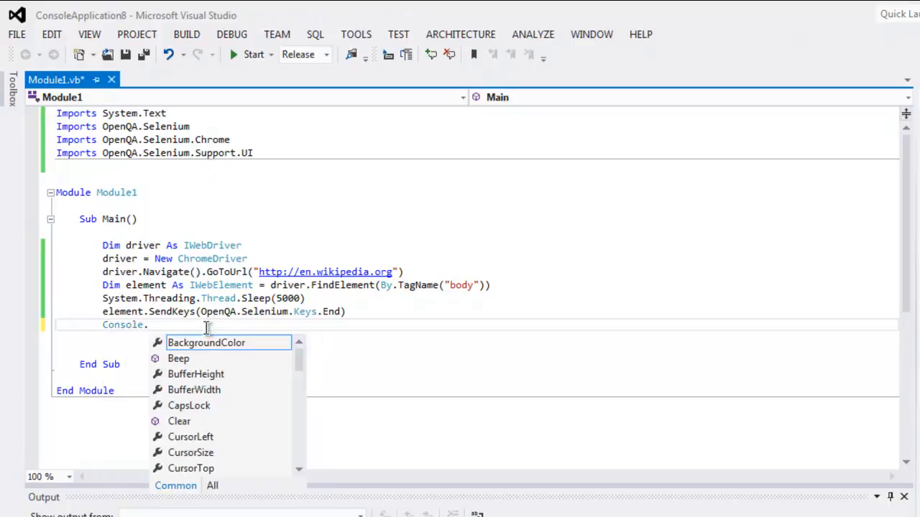
pyautogui.write('Read()')
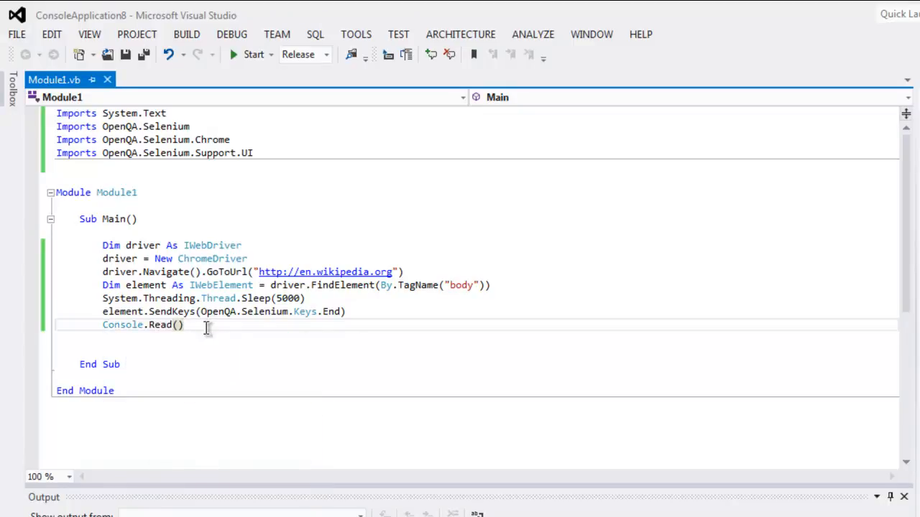
pyautogui.moveTo(253, 60)
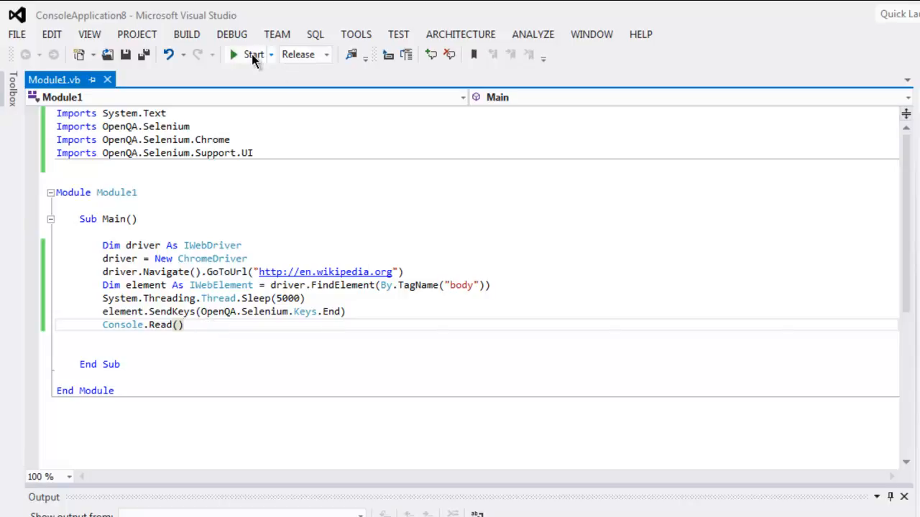
pyautogui.click(253, 54)
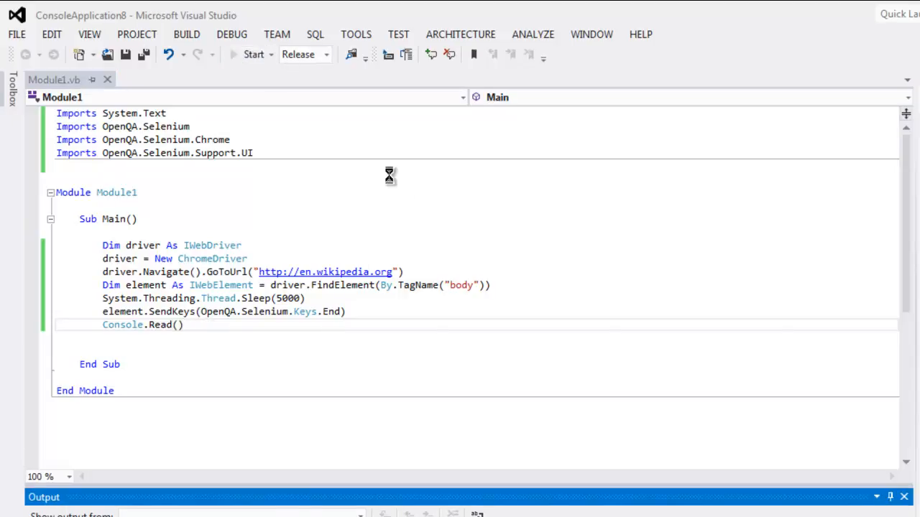
# Let the run proceed so the ChromeDriver console reports startup and Chrome opens
pyautogui.click(253, 54)
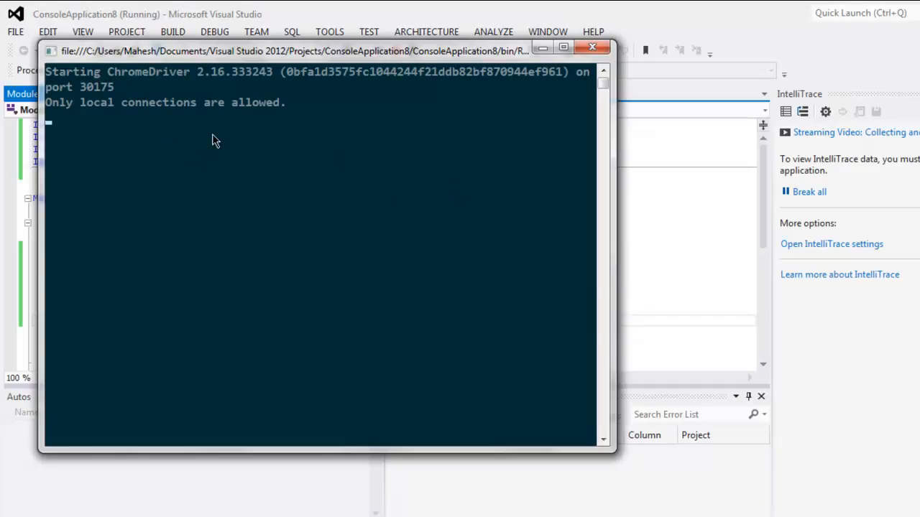
pyautogui.moveTo(3, 172)
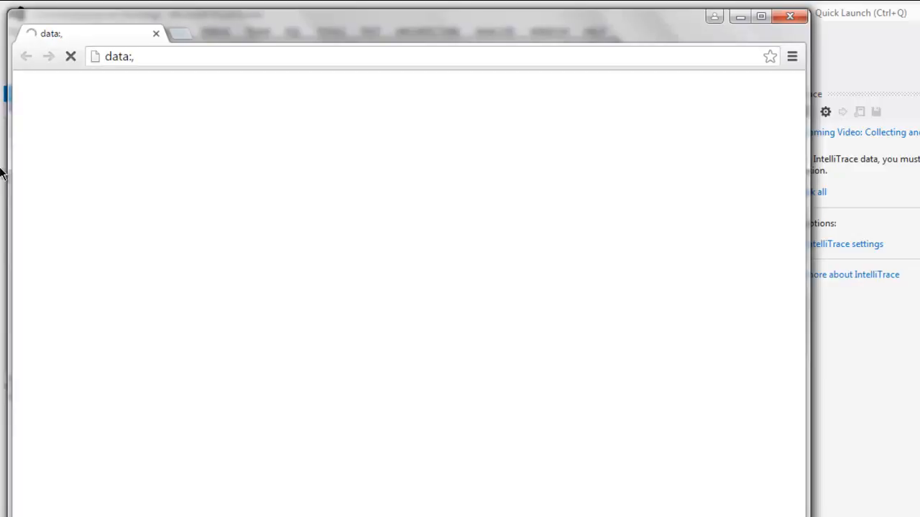
# Let the driver load the Wikipedia main page and jump to its languages list and footer
pyautogui.write('https://en.wikipedia.org/wiki/Main_Page')
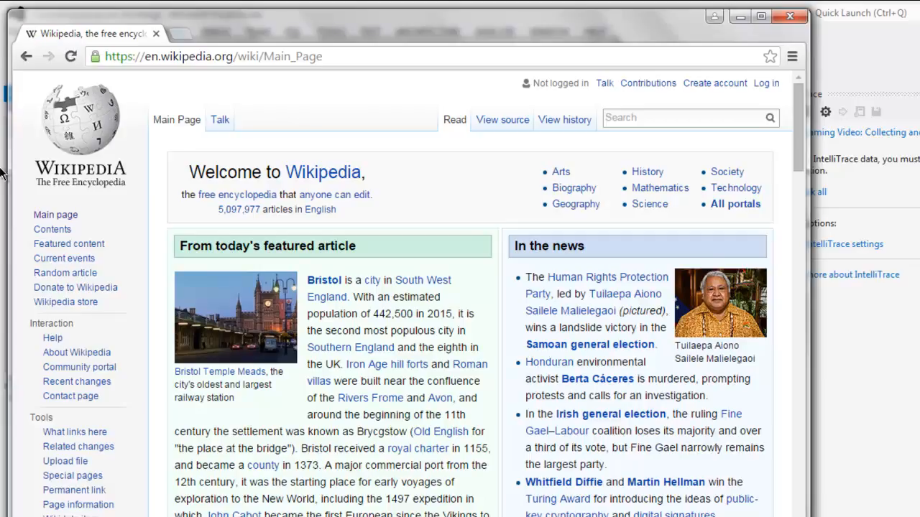
pyautogui.scroll(-3)
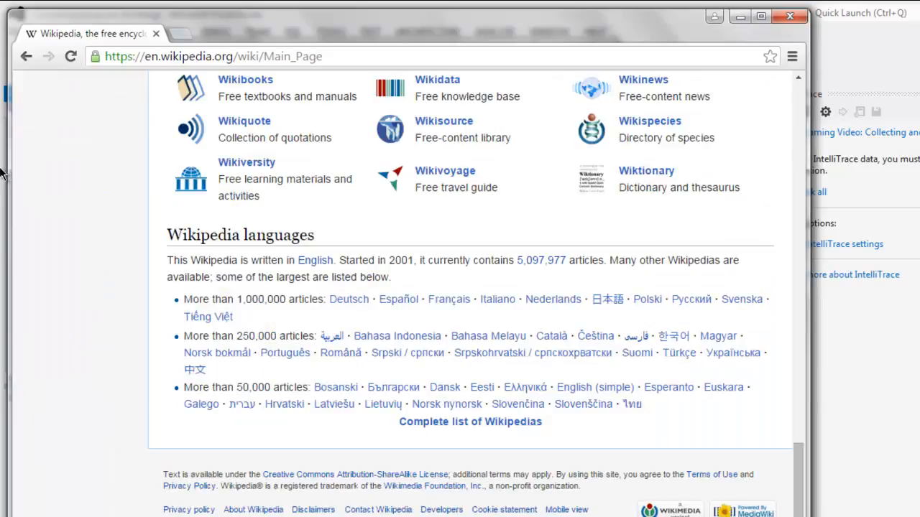
pyautogui.moveTo(124, 506)
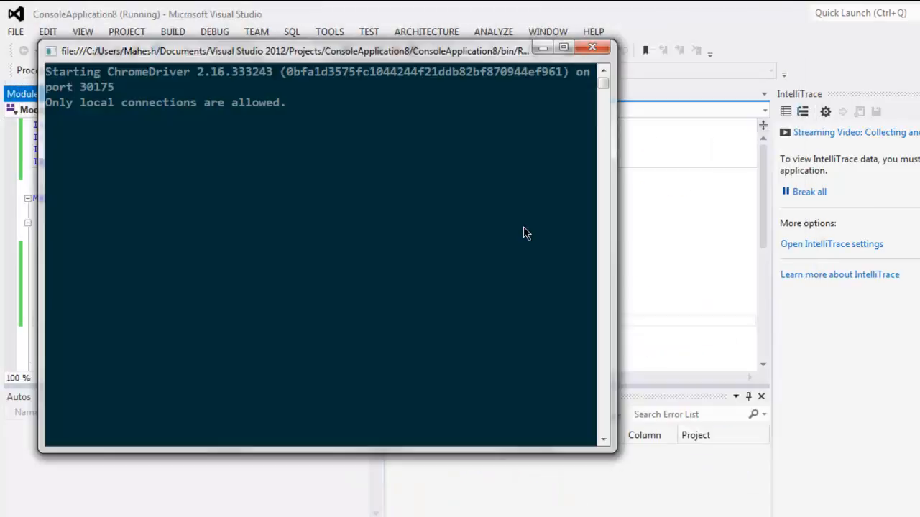
# Return to Visual Studio and stop debugging so the output reports the program exited
pyautogui.click(592, 47)
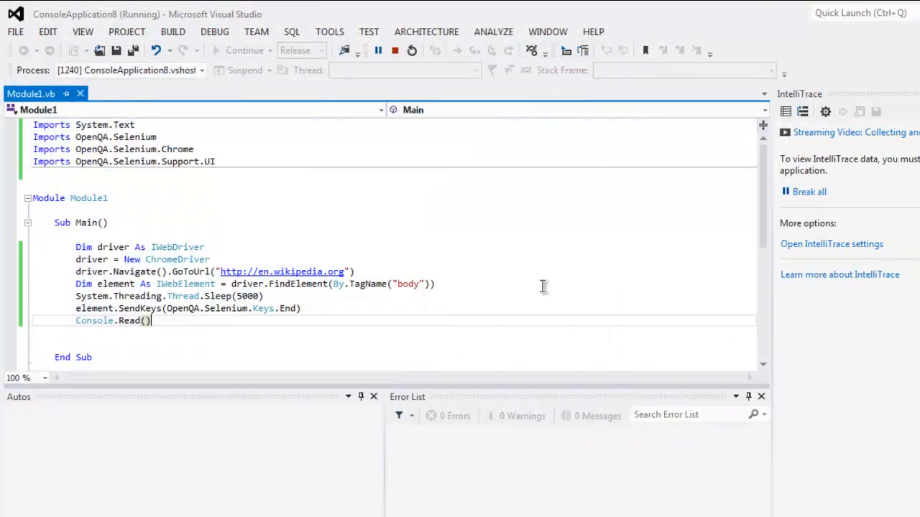
pyautogui.click(378, 49)
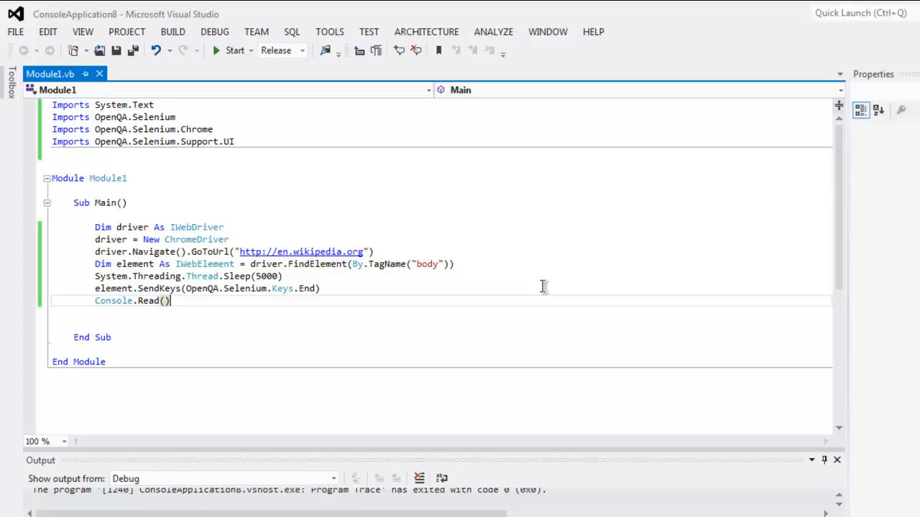
pyautogui.moveTo(309, 305)
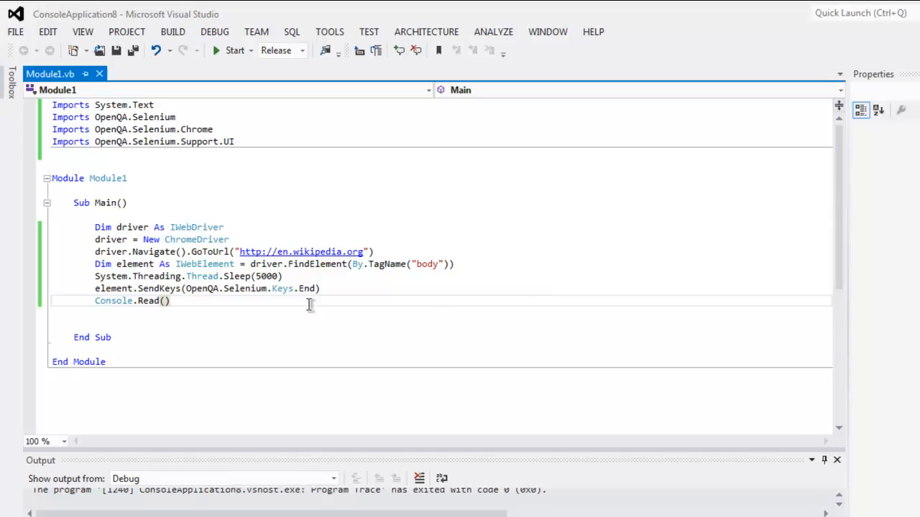
pyautogui.moveTo(285, 287)
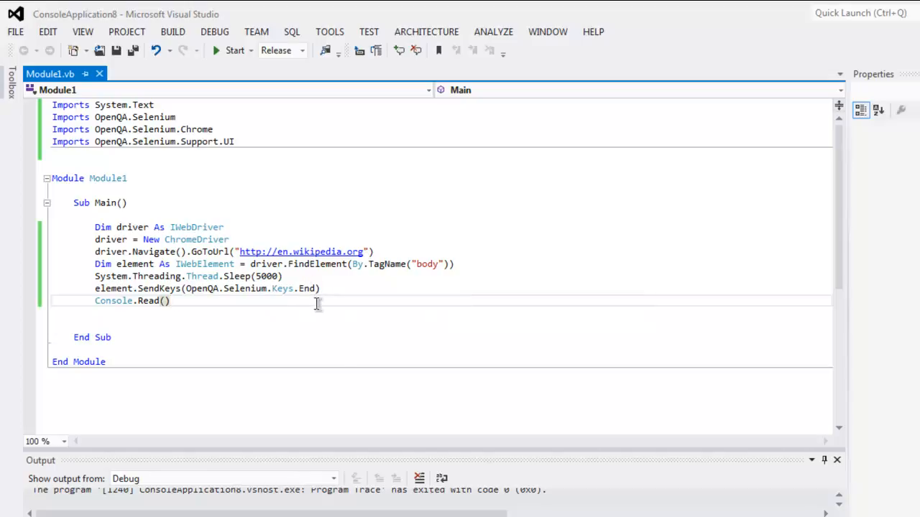
pyautogui.moveTo(350, 359)
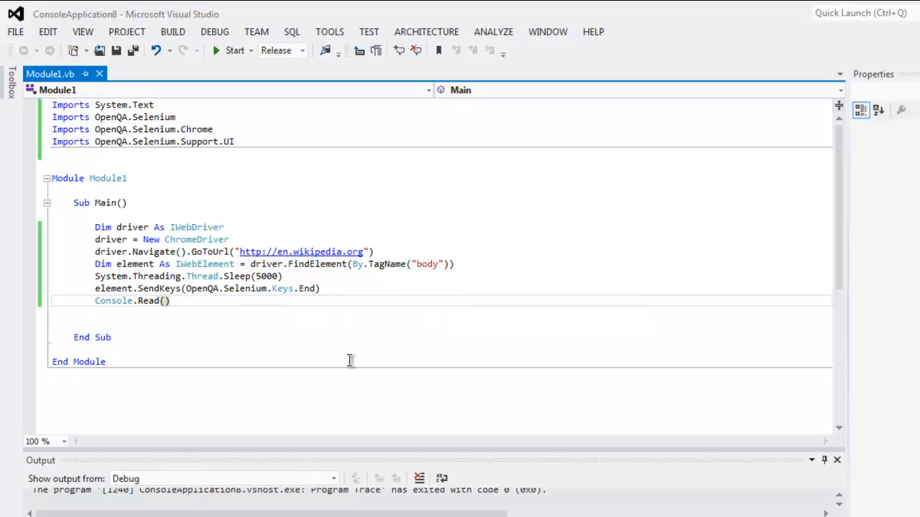